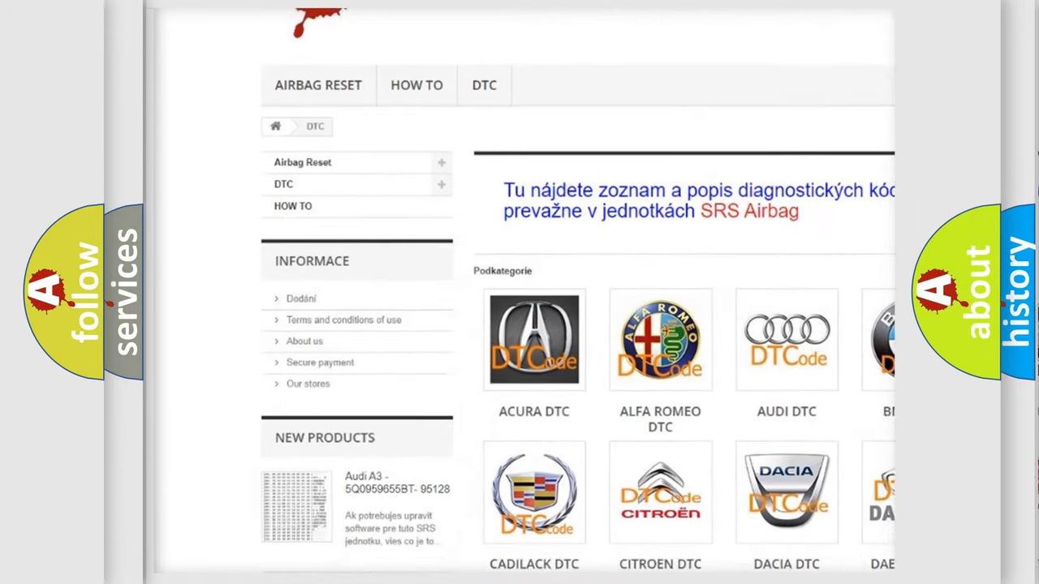
scroll("down", 3)
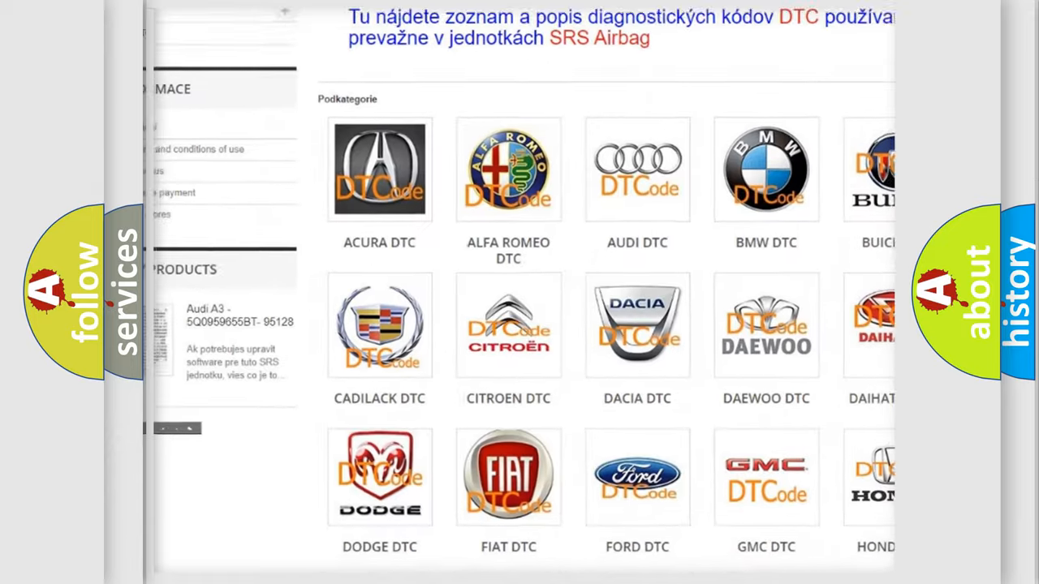